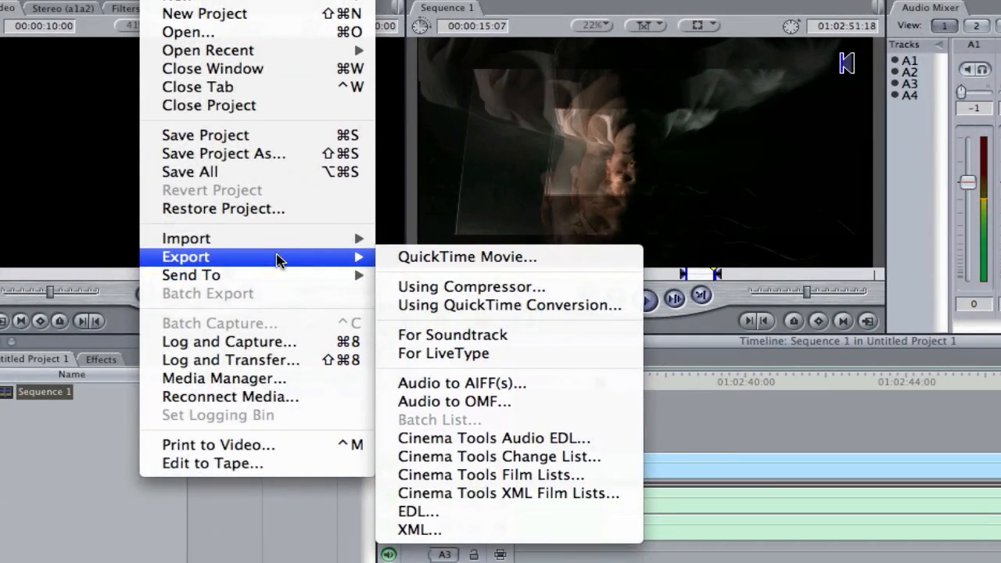
mouse_move(471, 286)
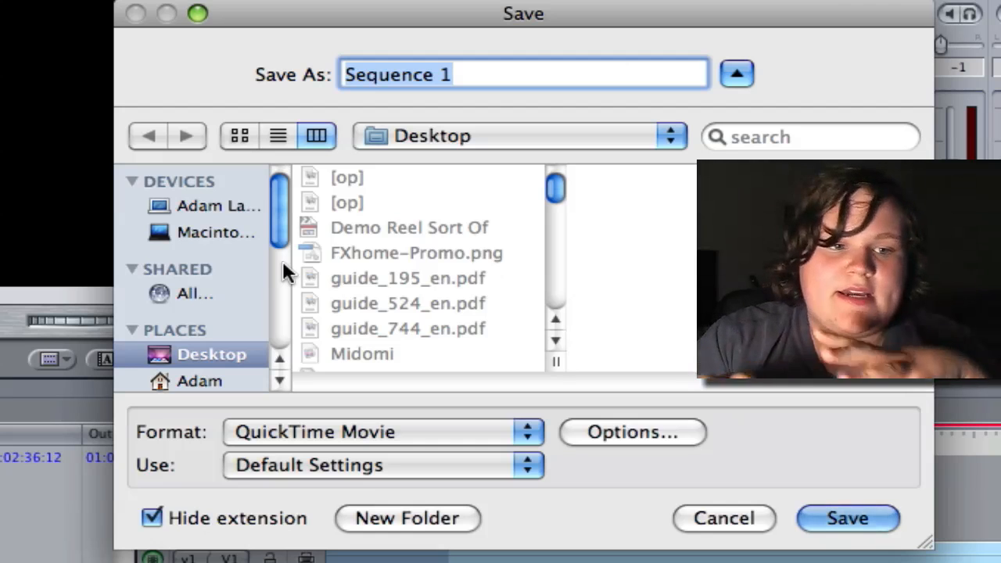
mouse_move(336, 110)
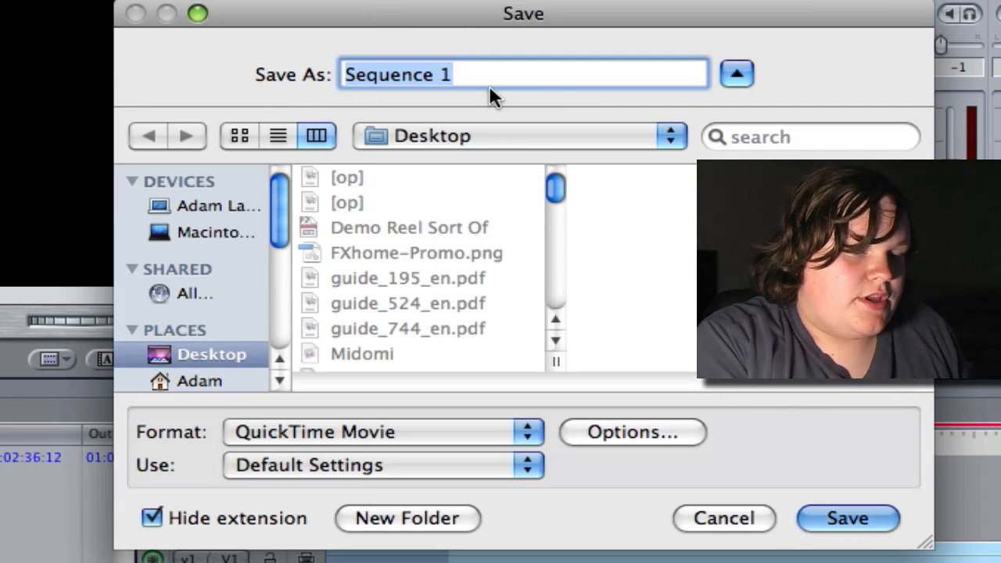
- Name the export 'Tutorial' and bring up its Movie Settings options
text(T)
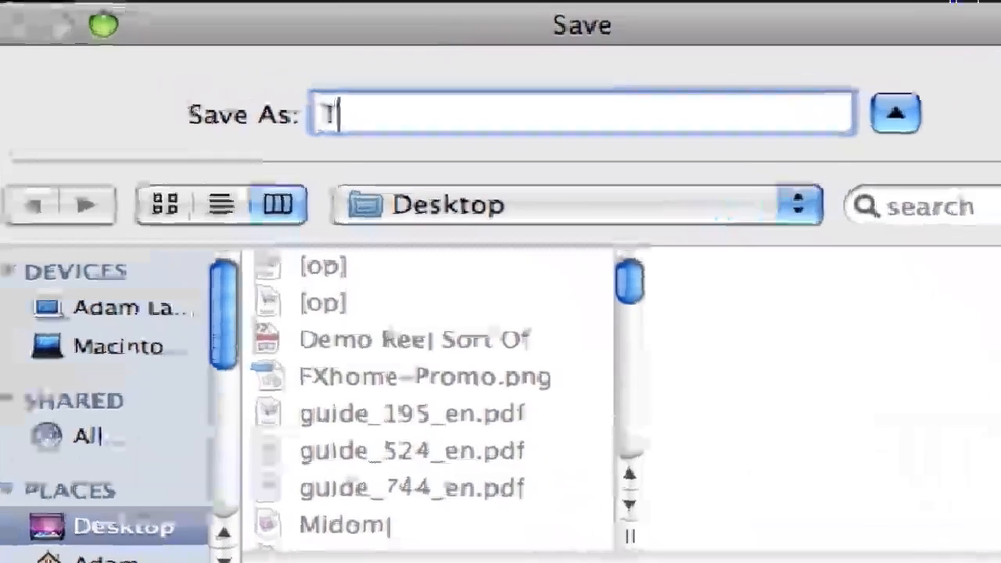
text(utorial)
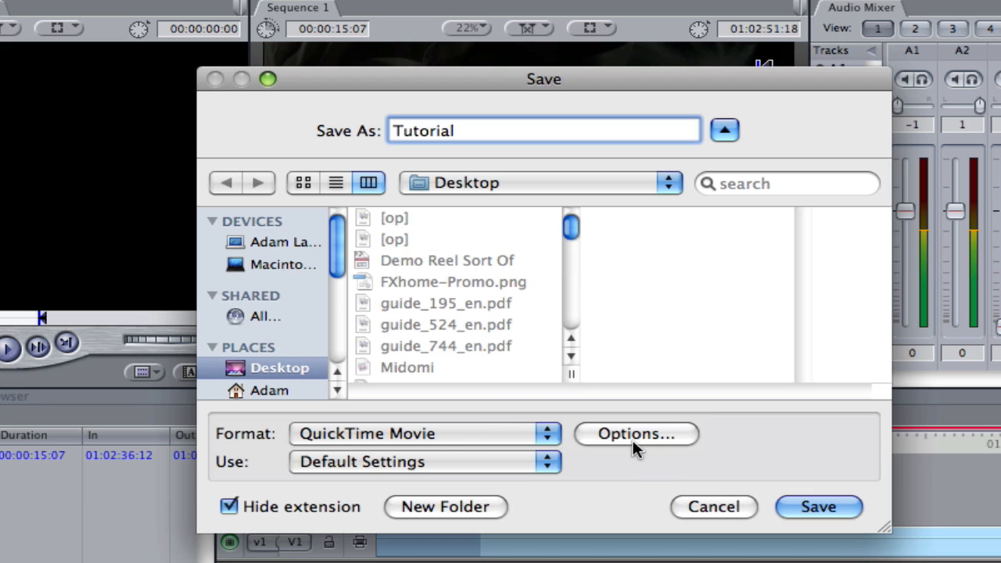
click(635, 433)
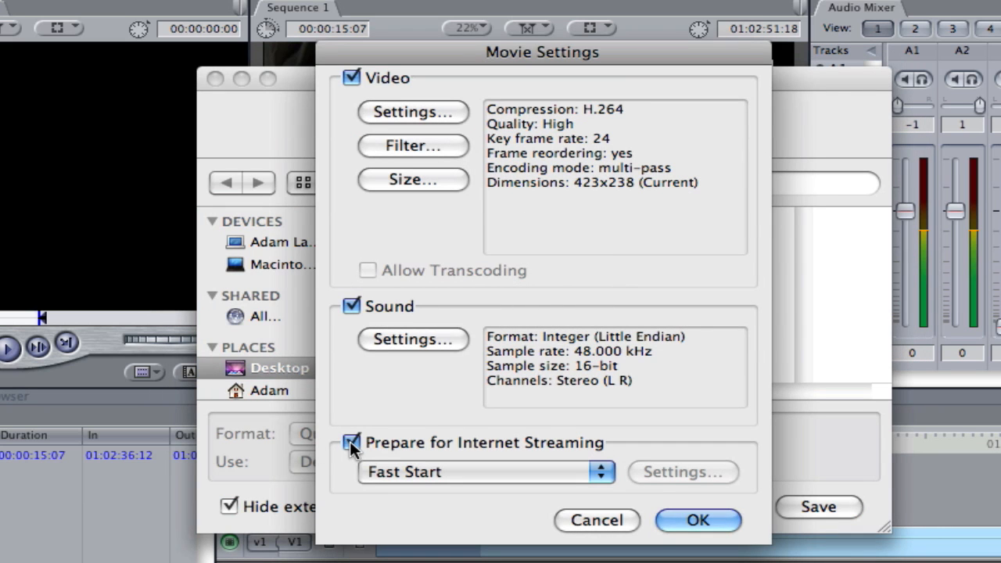
- Turn off Internet streaming and set sound to AAC with Best render quality
click(351, 442)
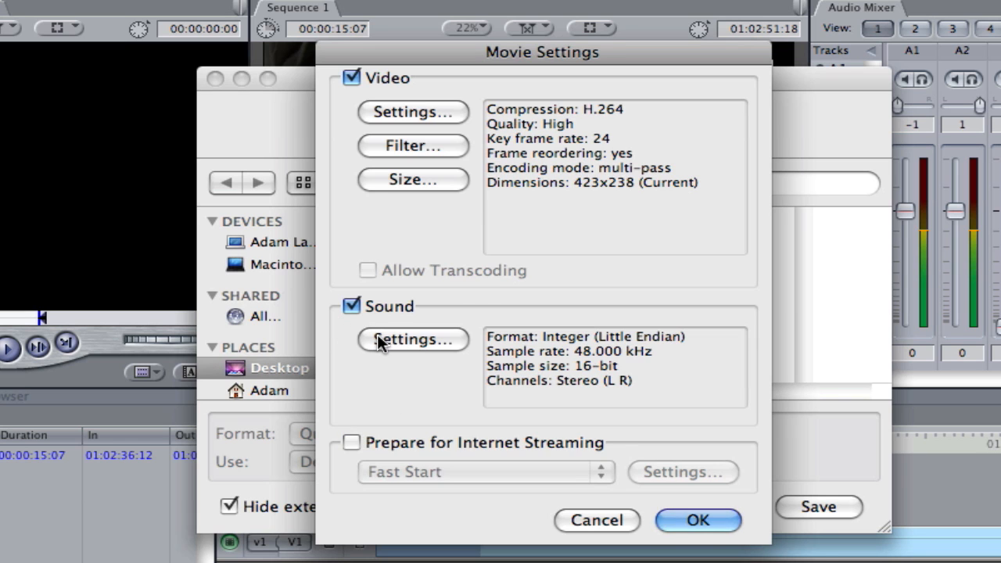
click(413, 339)
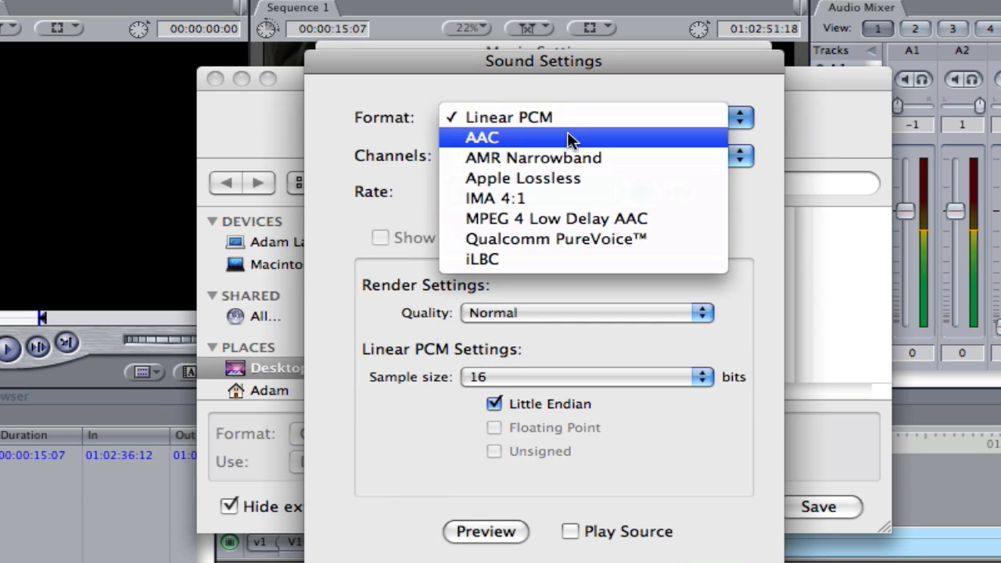
click(482, 137)
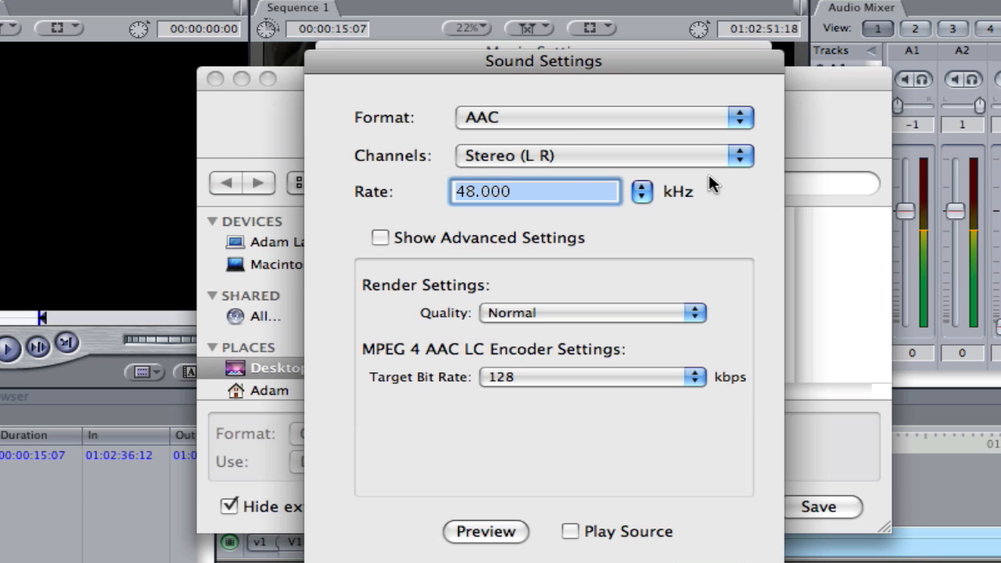
click(591, 312)
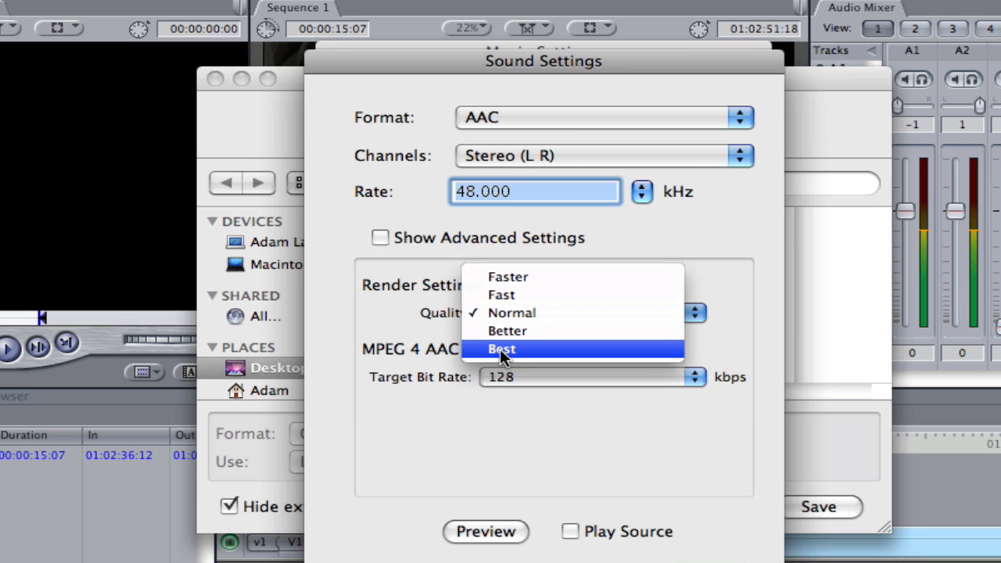
click(501, 348)
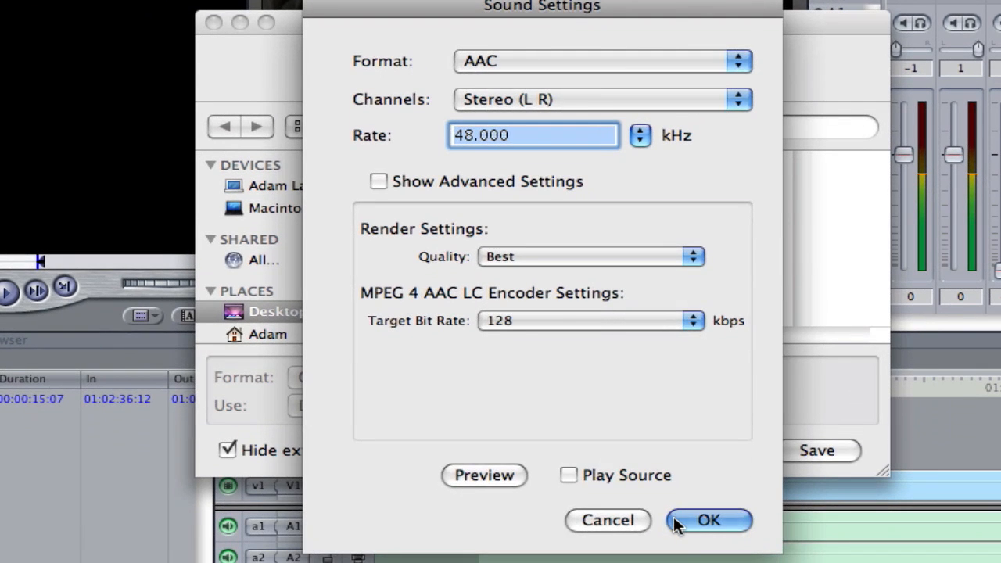
click(708, 520)
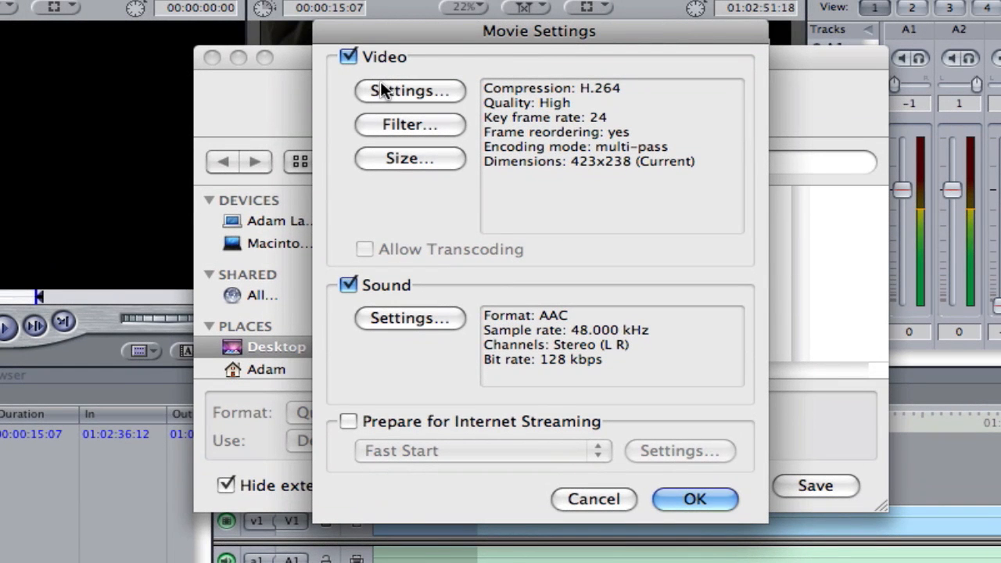
mouse_move(424, 97)
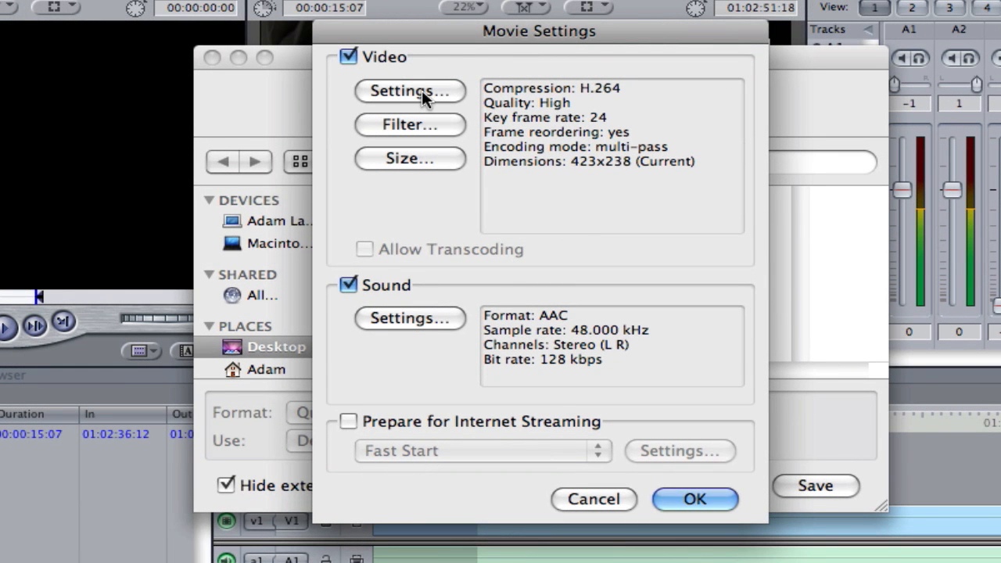
mouse_move(418, 194)
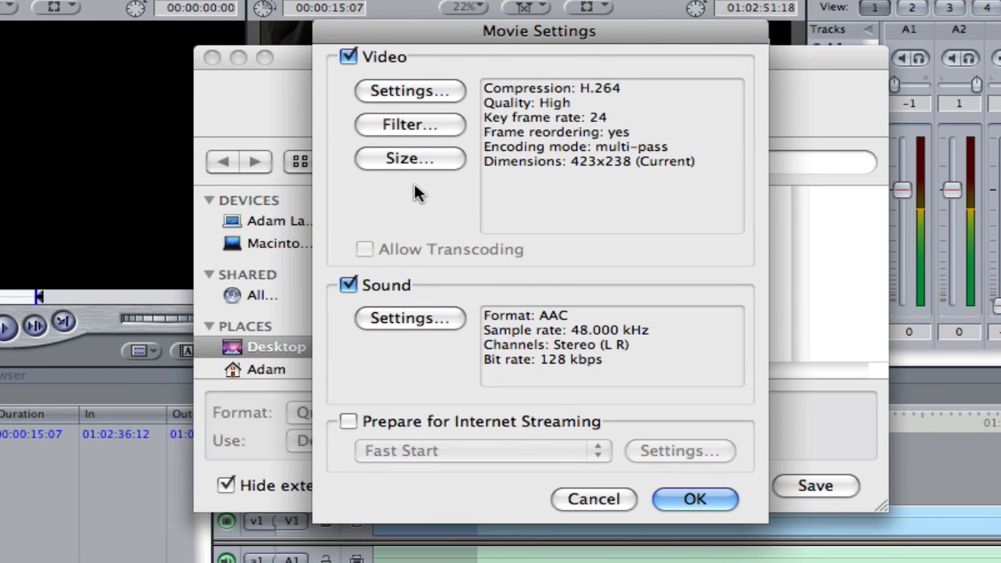
- View the export size settings, then bring up the H.264 video compression settings
click(408, 158)
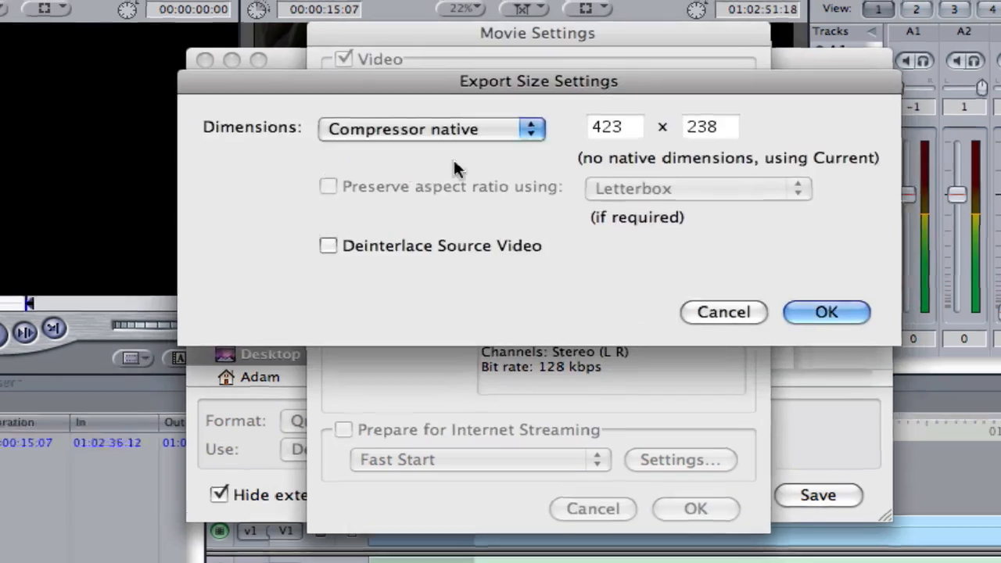
click(431, 128)
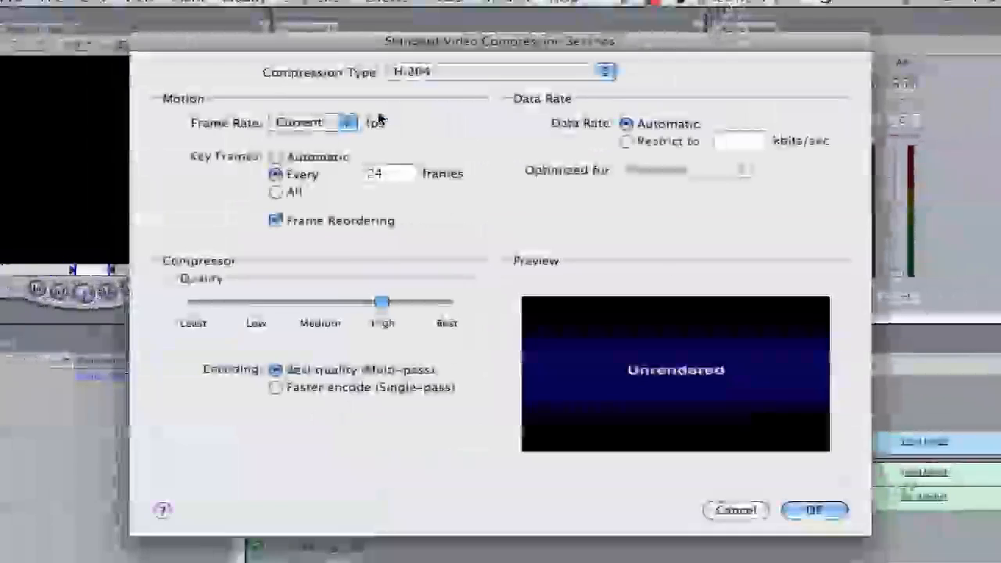
- Set H.264 to 25 fps, key frames every 30, data rate 4000 kbits/sec
click(307, 122)
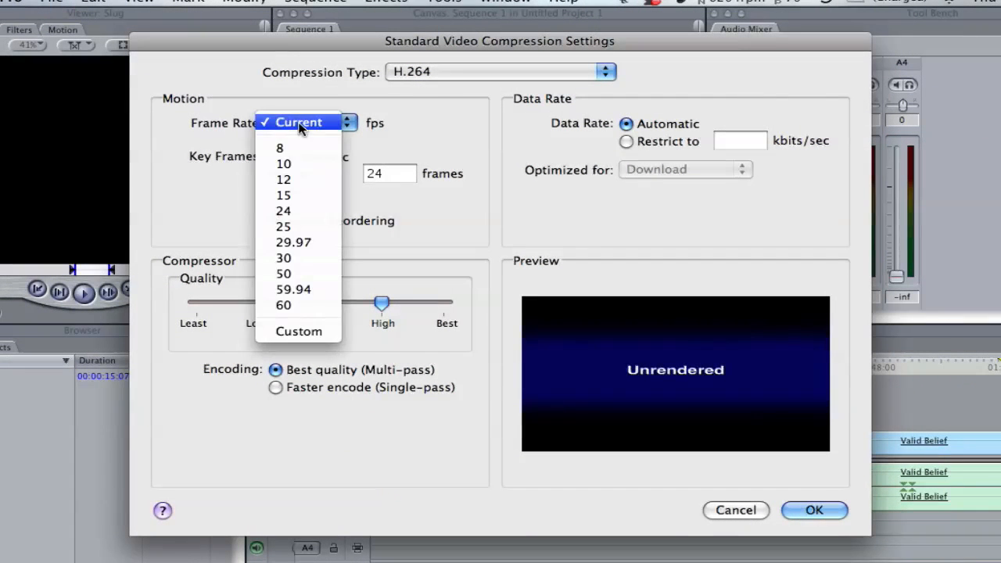
mouse_move(304, 195)
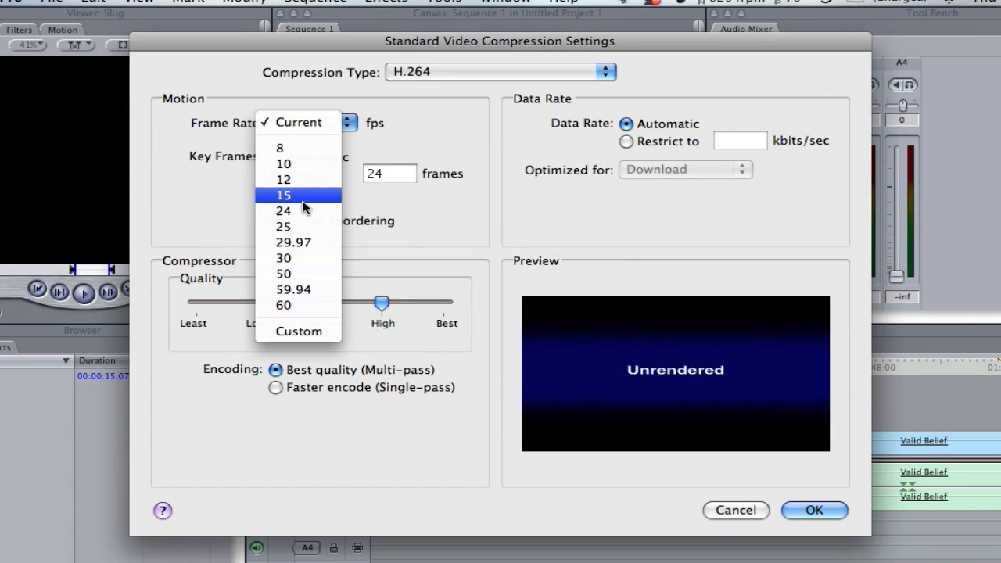
mouse_move(304, 213)
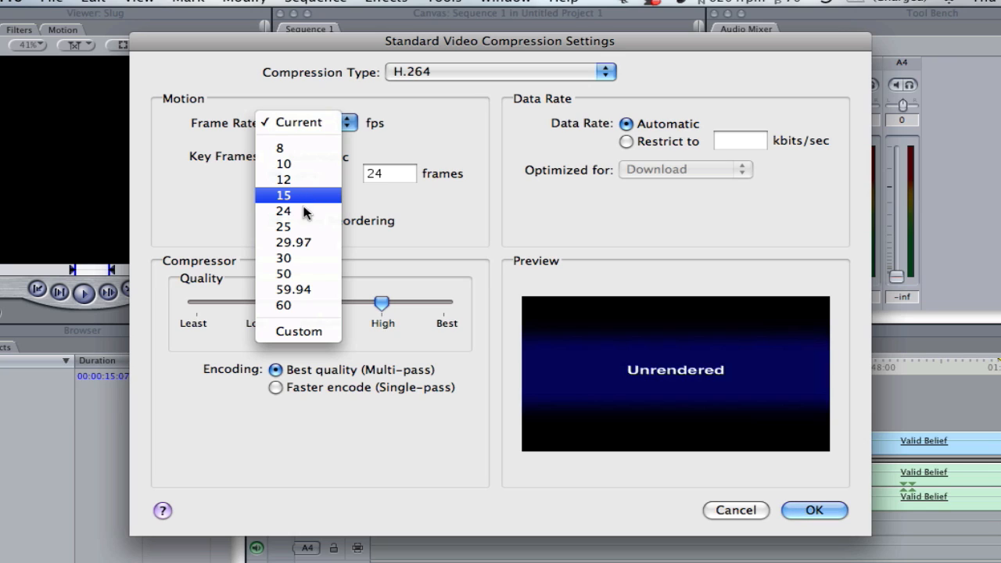
click(282, 226)
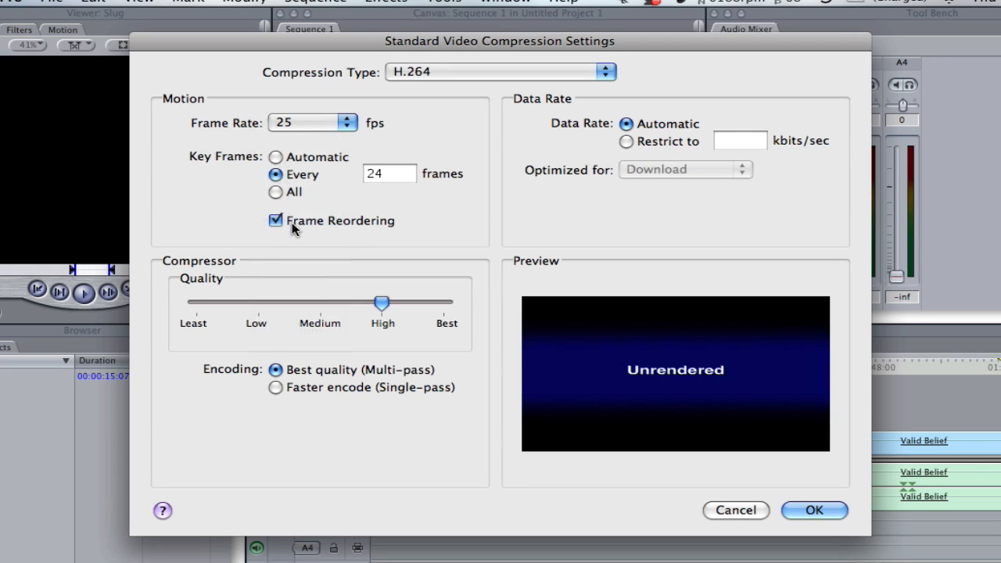
mouse_move(449, 171)
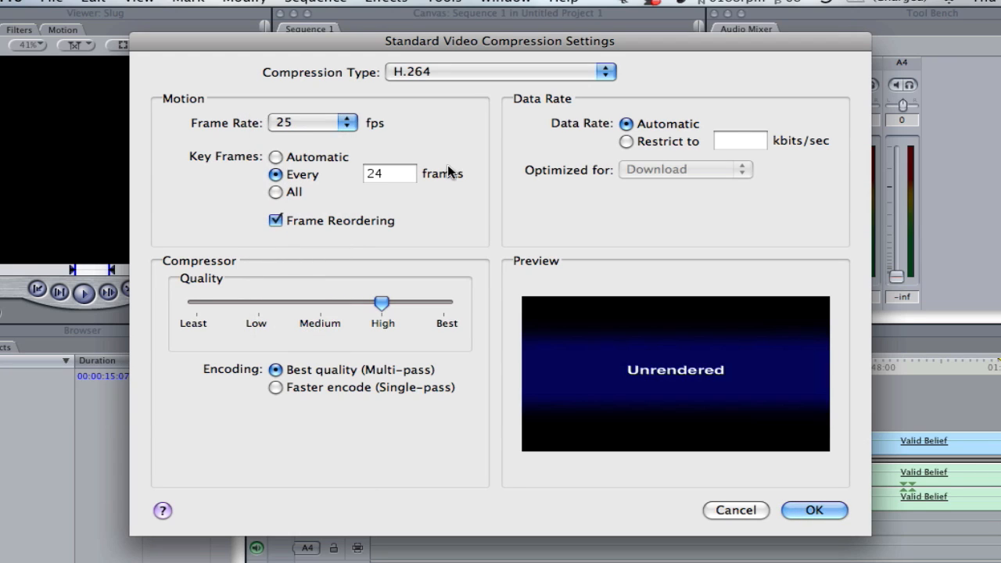
click(388, 172)
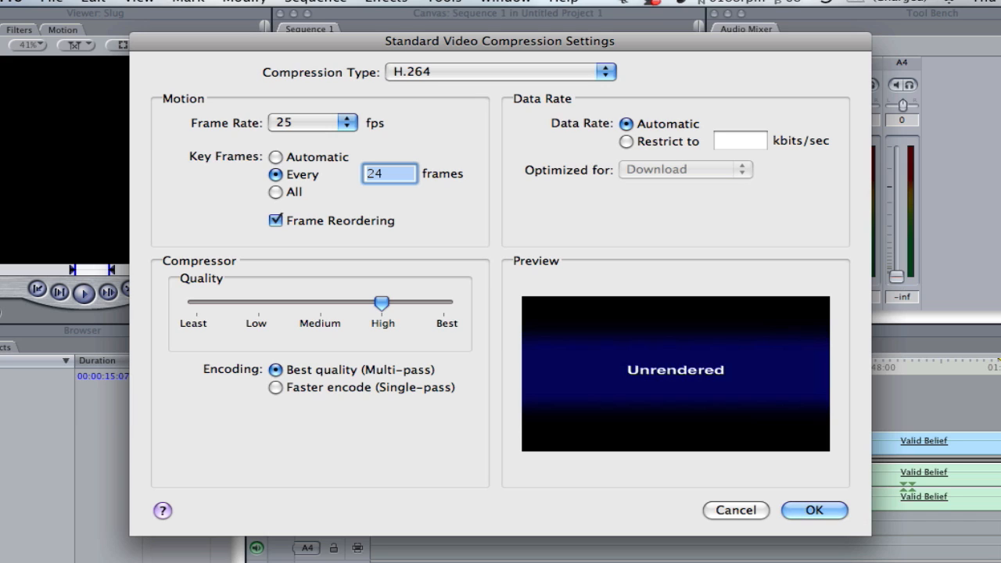
text(30)
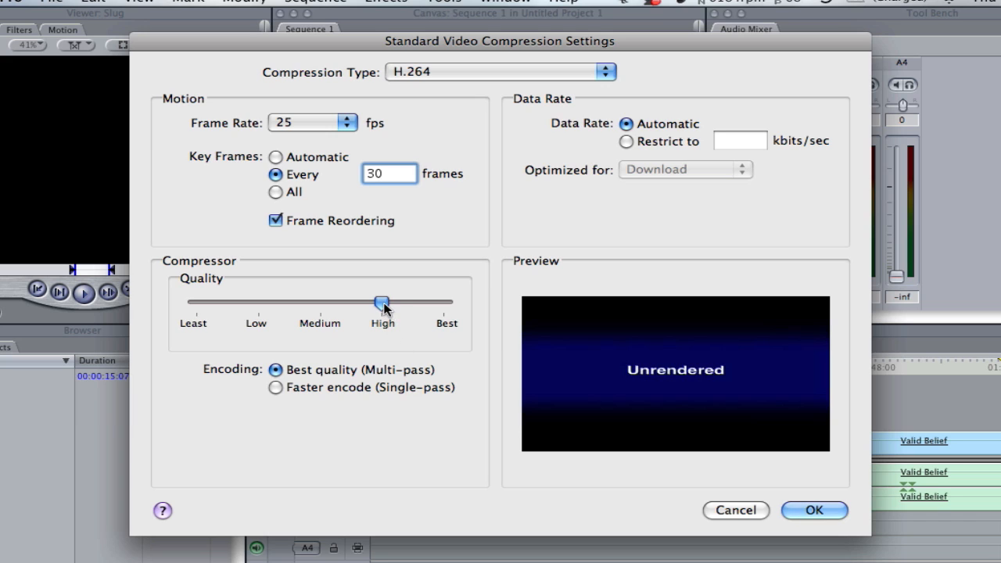
click(626, 141)
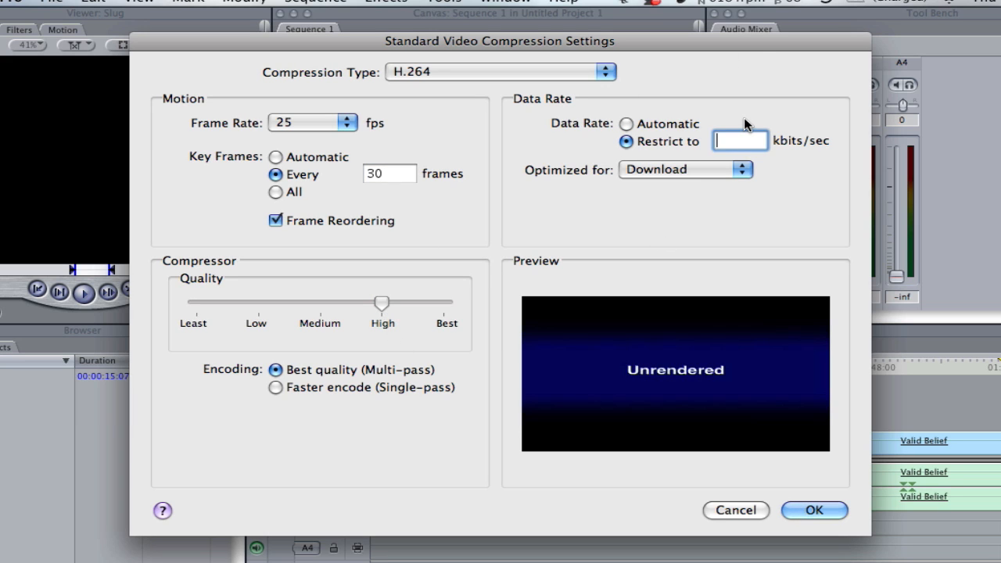
text(4000)
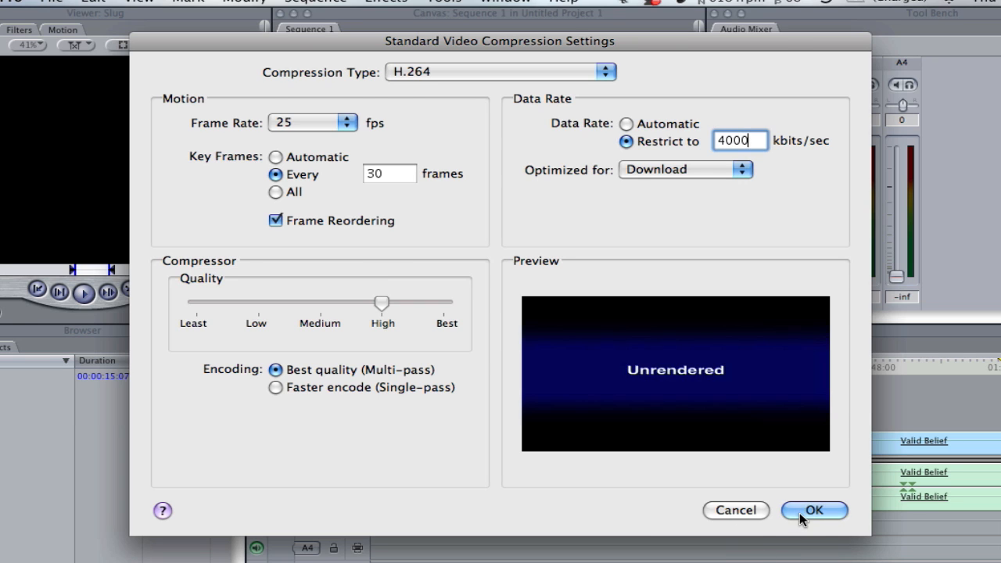
click(813, 510)
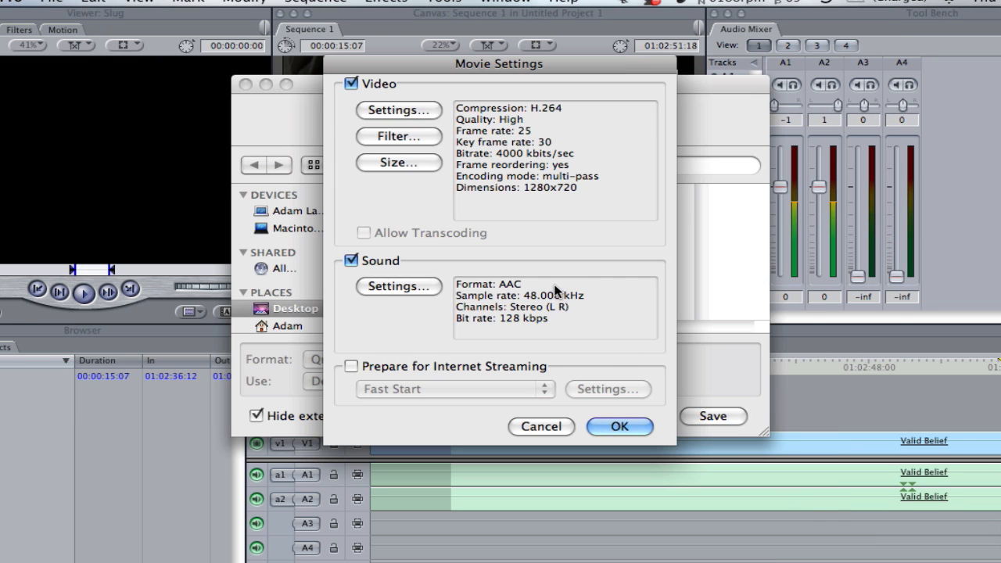
mouse_move(563, 227)
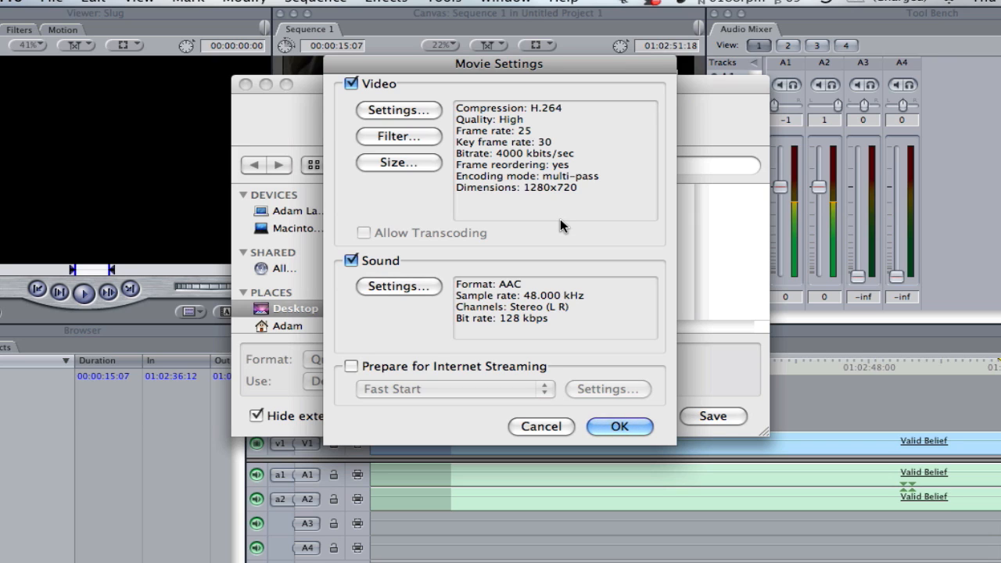
mouse_move(512, 209)
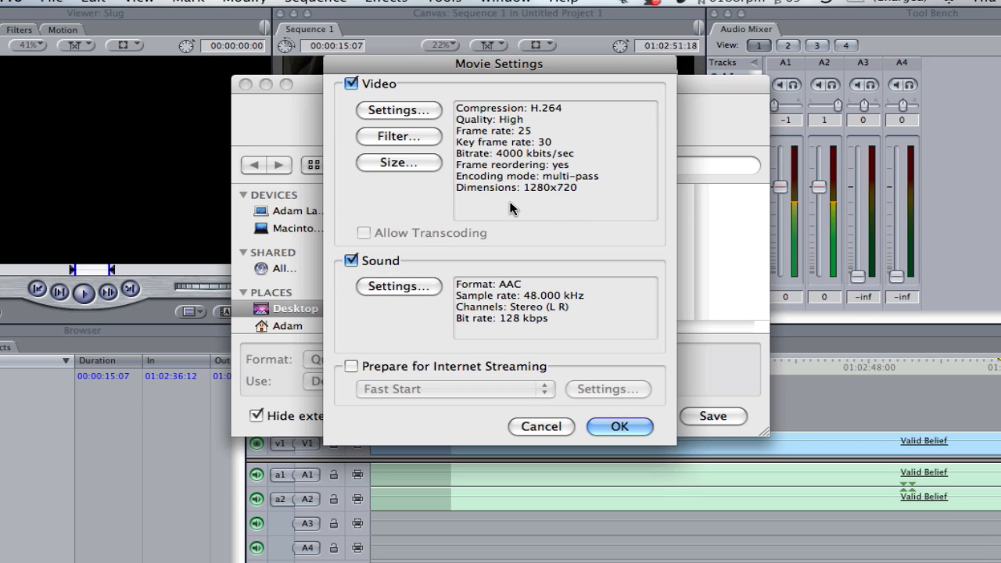
mouse_move(460, 217)
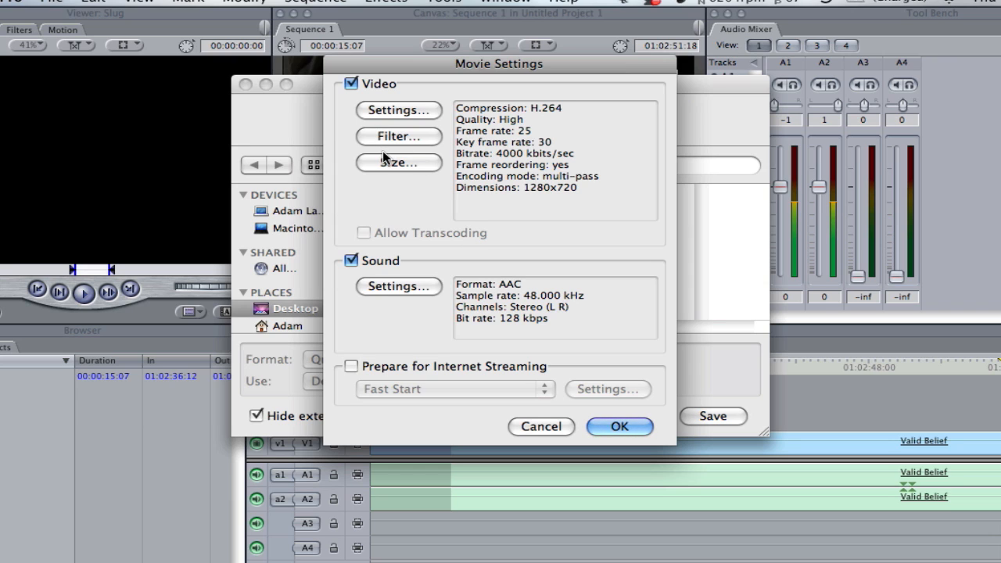
- Bring up the Export Size Settings showing 1280 x 720 HD
click(399, 162)
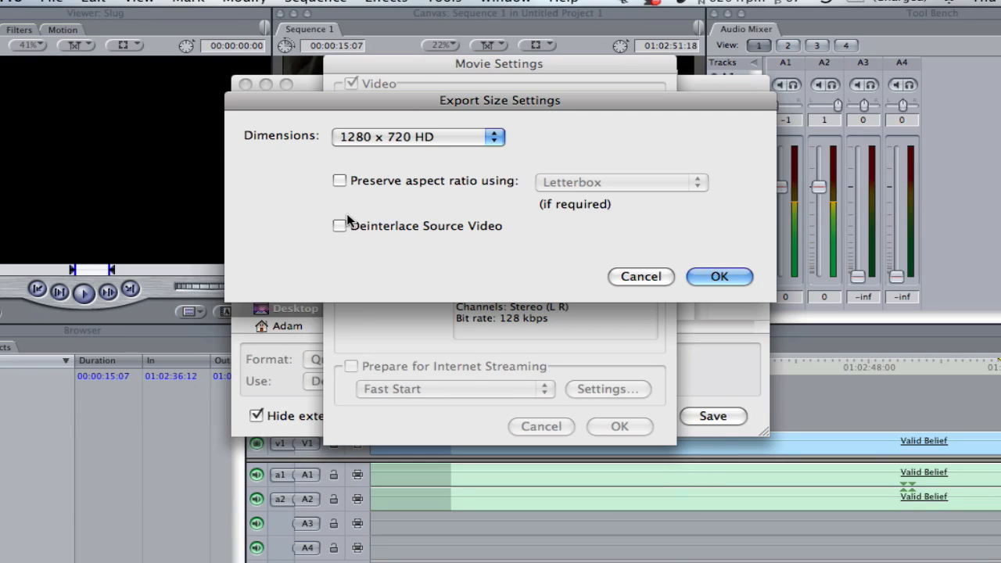
- Enable Deinterlace Source Video and confirm the size and movie settings
click(340, 225)
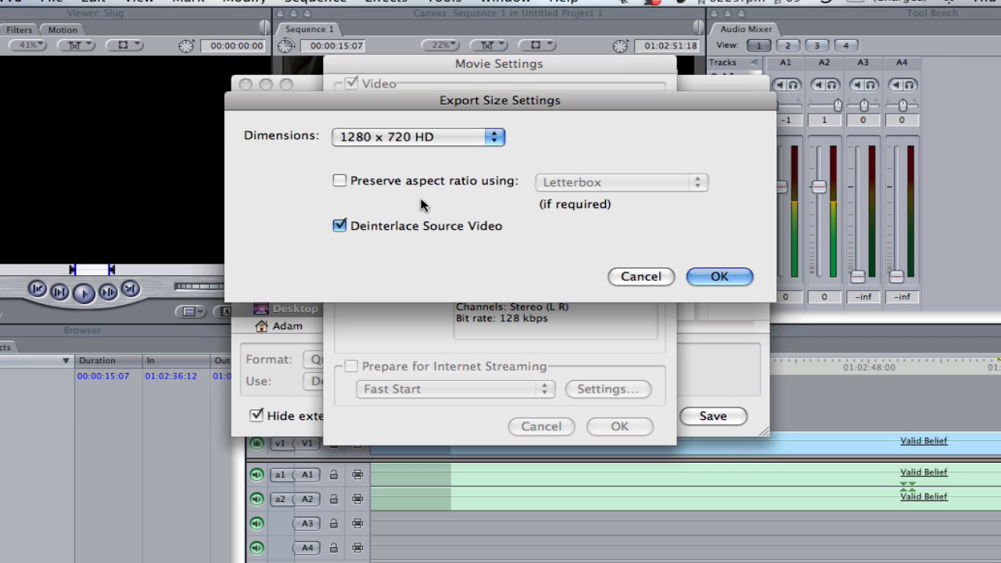
mouse_move(514, 209)
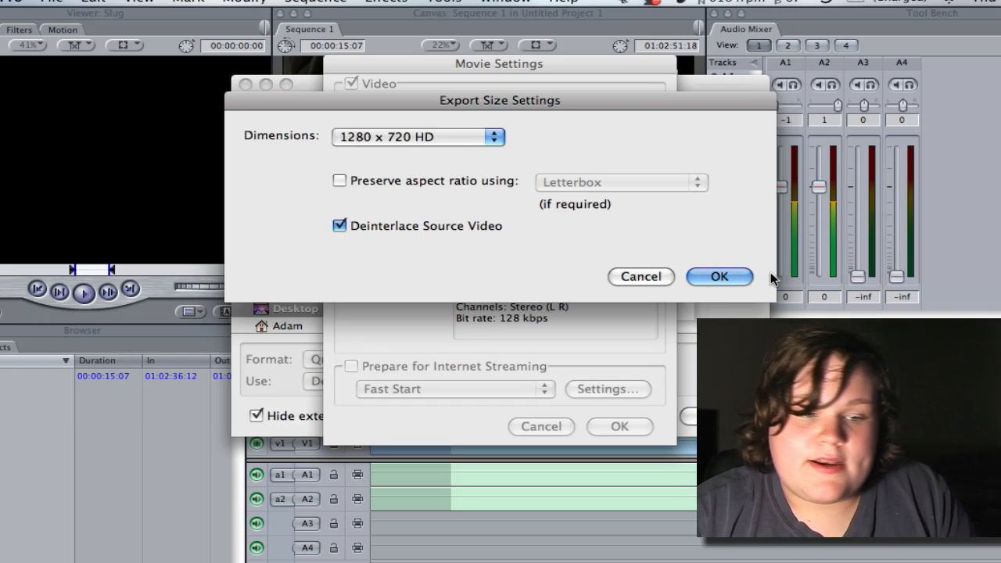
click(718, 276)
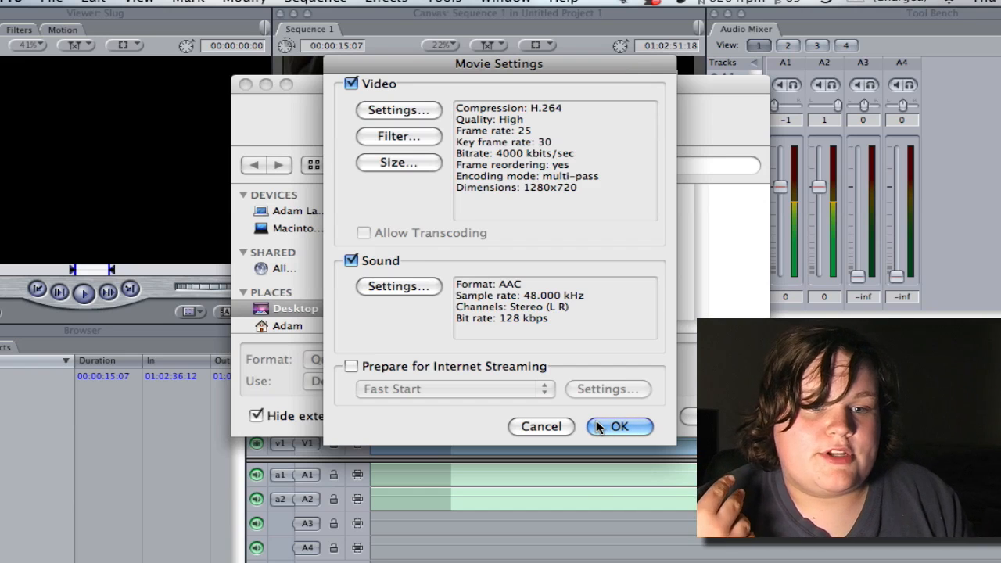
click(619, 426)
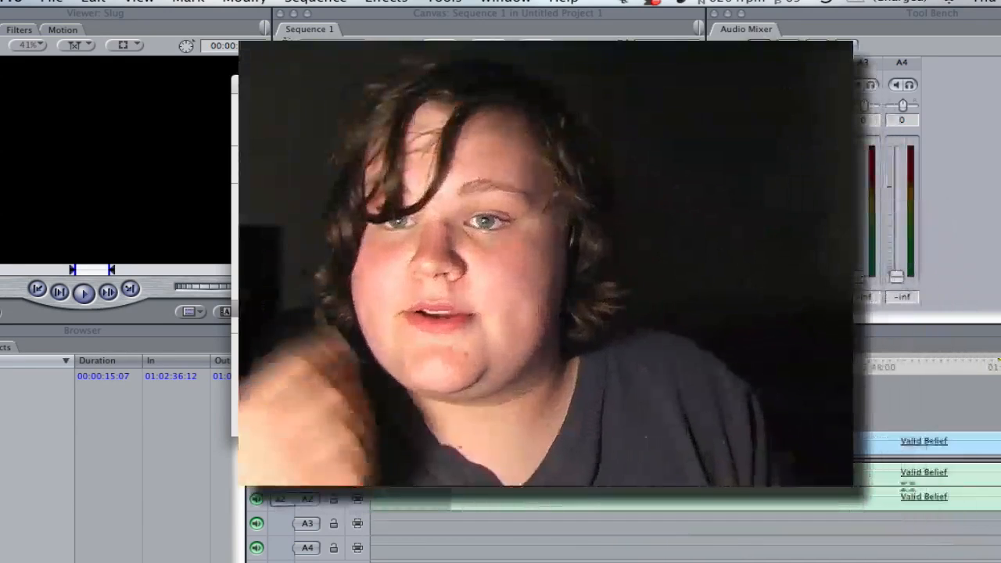